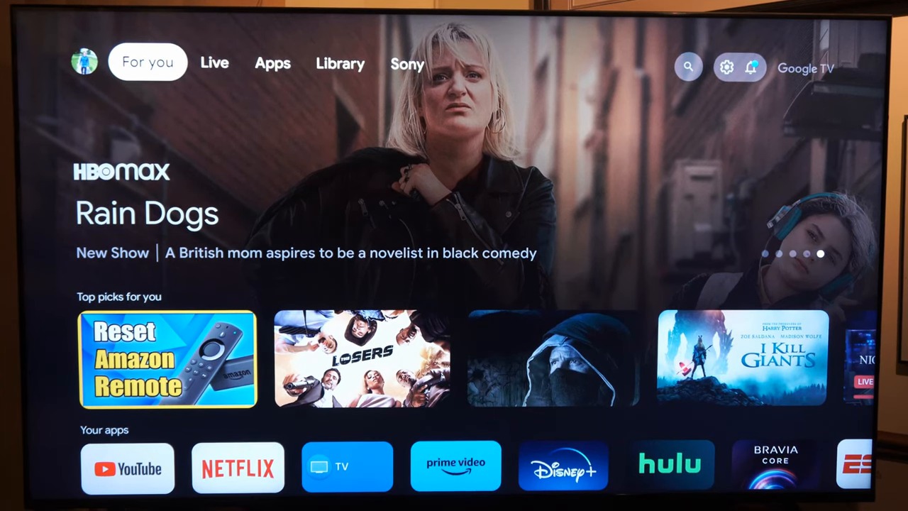
Reach the TV's Settings menu from the home screen via the search and gear icons
{"action": "left_click", "coordinate": [687, 67]}
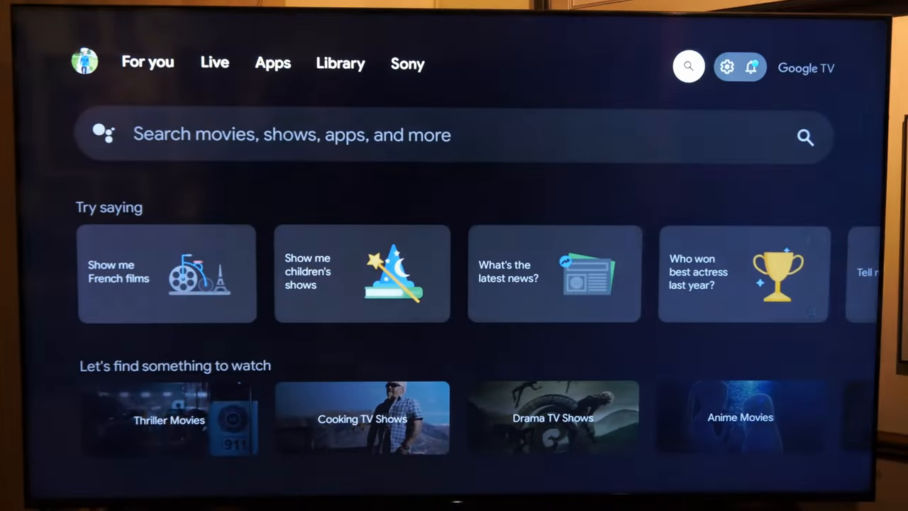
{"action": "left_click", "coordinate": [726, 67]}
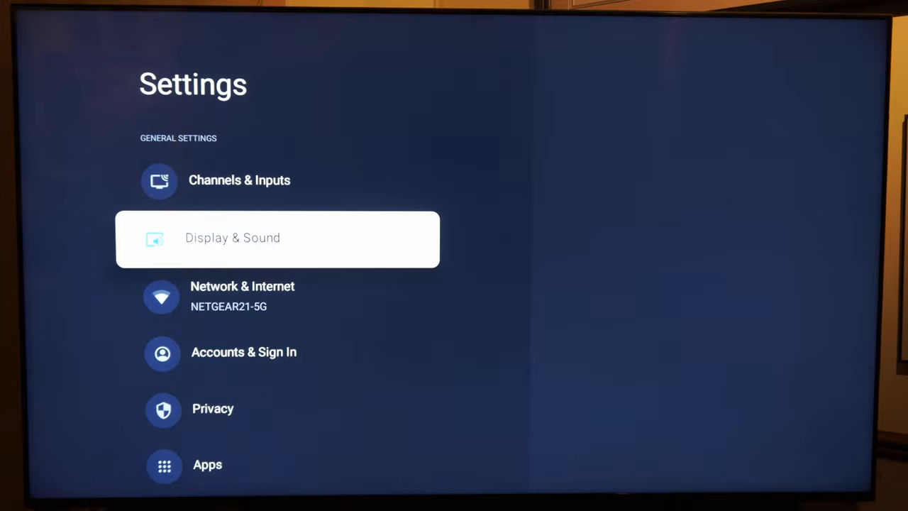
Scroll Settings down to System > Storage, where the SanDisk USB drive is listed
{"action": "scroll", "scroll_direction": "down", "scroll_amount": 3}
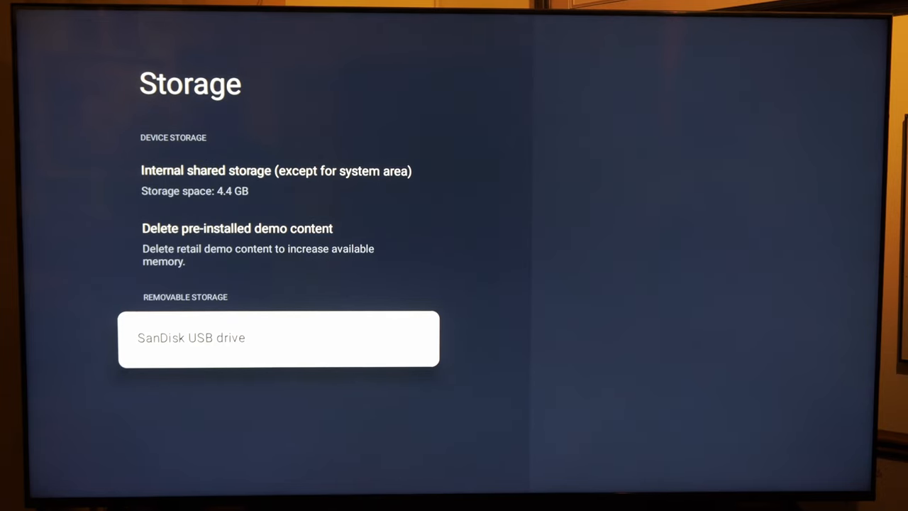
Choose 'Set up as device storage' for the SanDisk USB drive, bringing up the format warning
{"action": "left_click", "coordinate": [278, 338]}
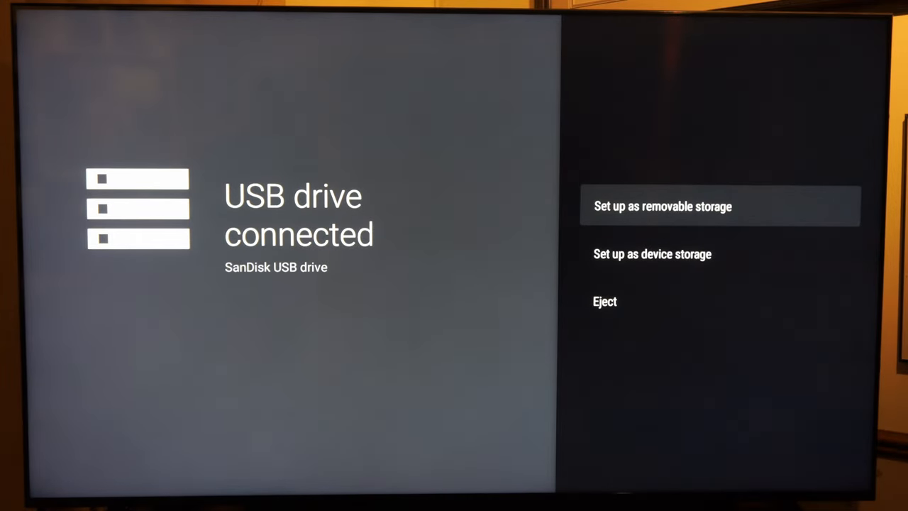
{"action": "key", "text": "Down"}
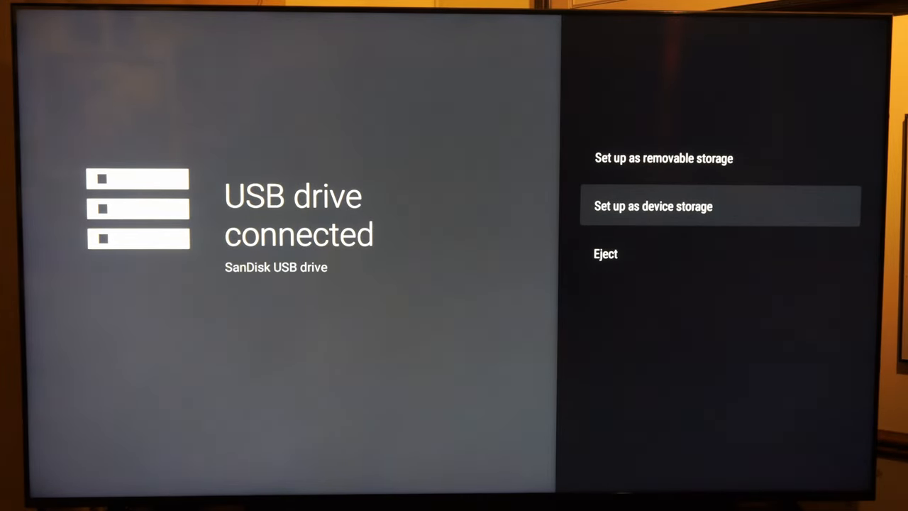
{"action": "left_click", "coordinate": [652, 206]}
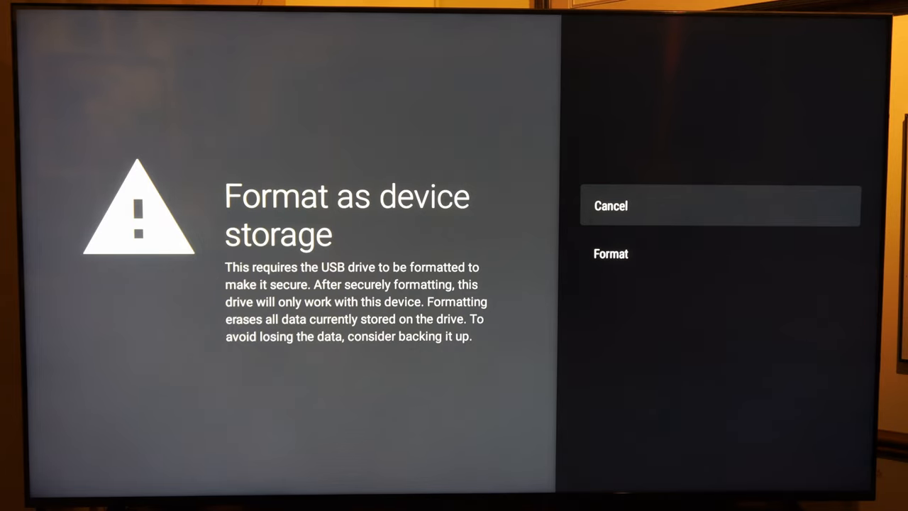
{"action": "left_click", "coordinate": [610, 253]}
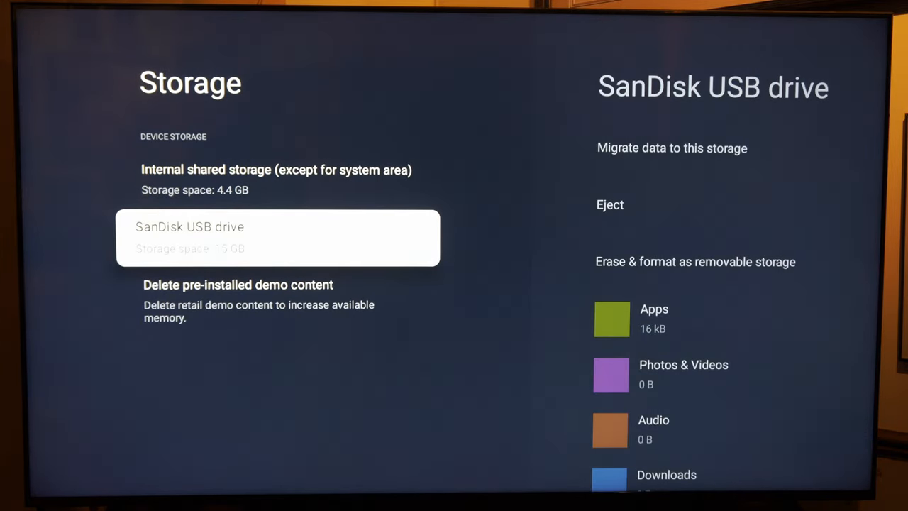
Select Internal shared storage to see its breakdown and the All apps list
{"action": "key", "text": "Up"}
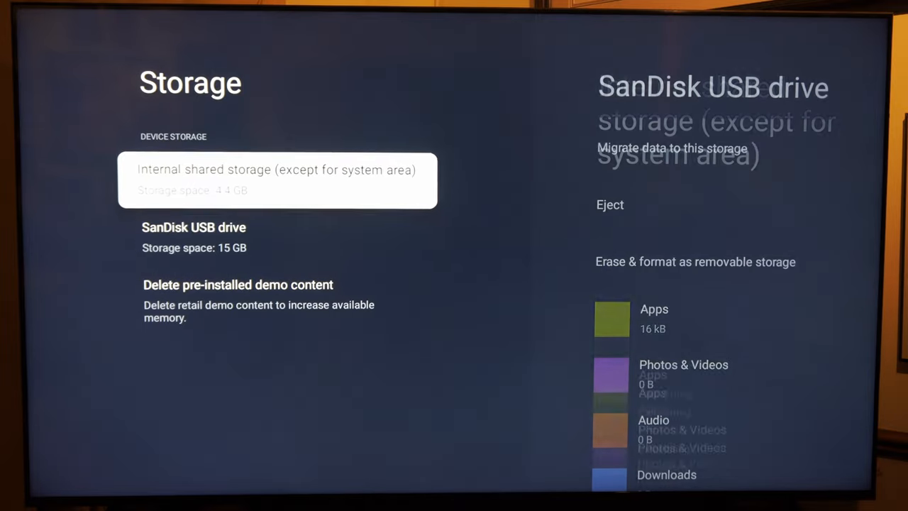
{"action": "left_click", "coordinate": [276, 180]}
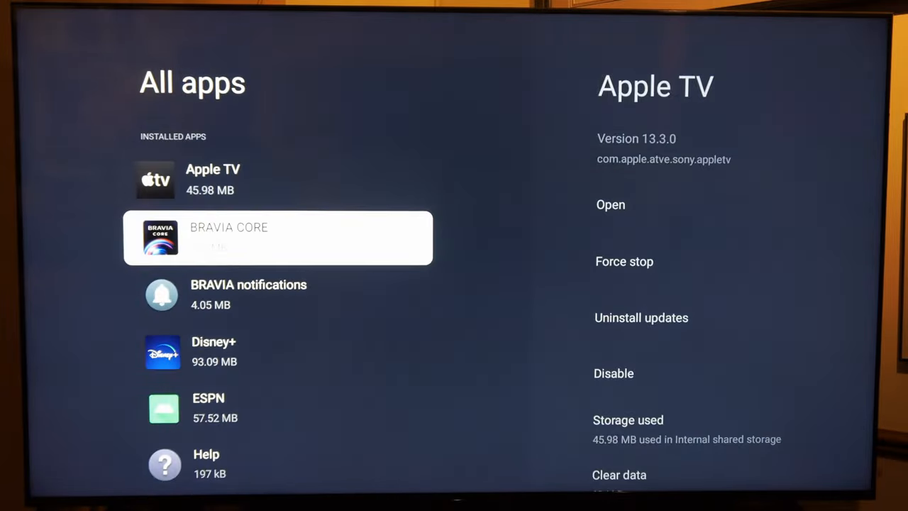
Look through the All apps list, then return to the Internal shared storage breakdown
{"action": "scroll", "scroll_direction": "down", "scroll_amount": 3}
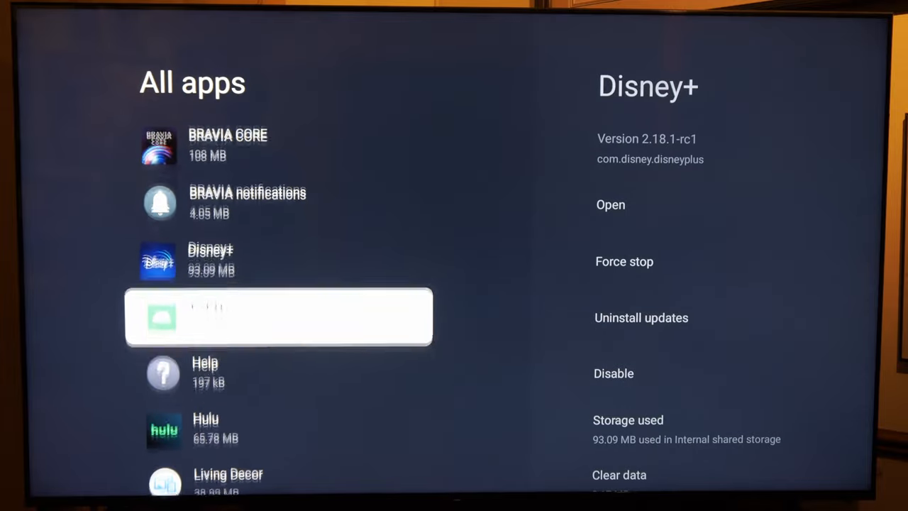
{"action": "scroll", "scroll_direction": "down", "scroll_amount": 3}
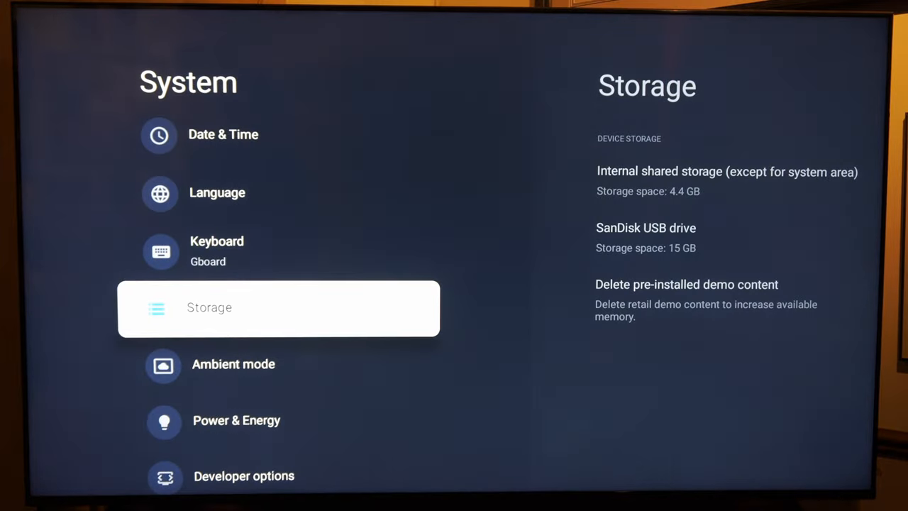
{"action": "left_click", "coordinate": [278, 308]}
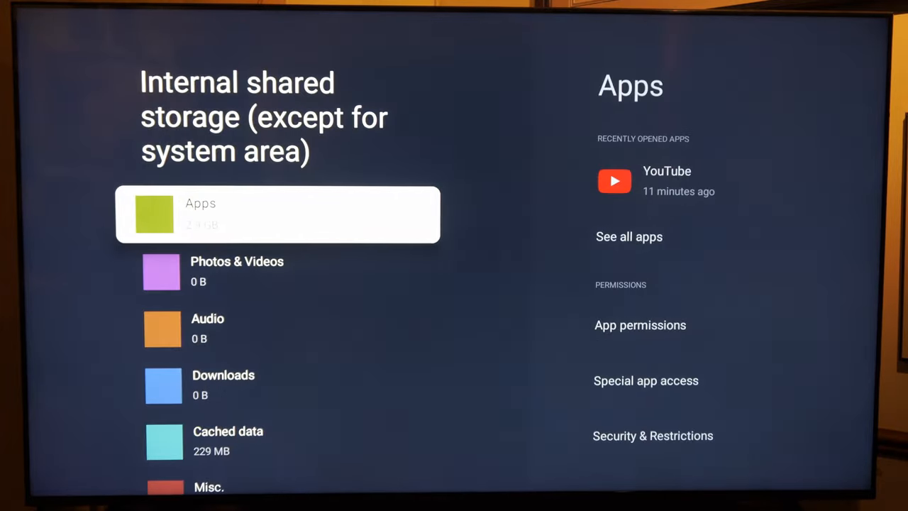